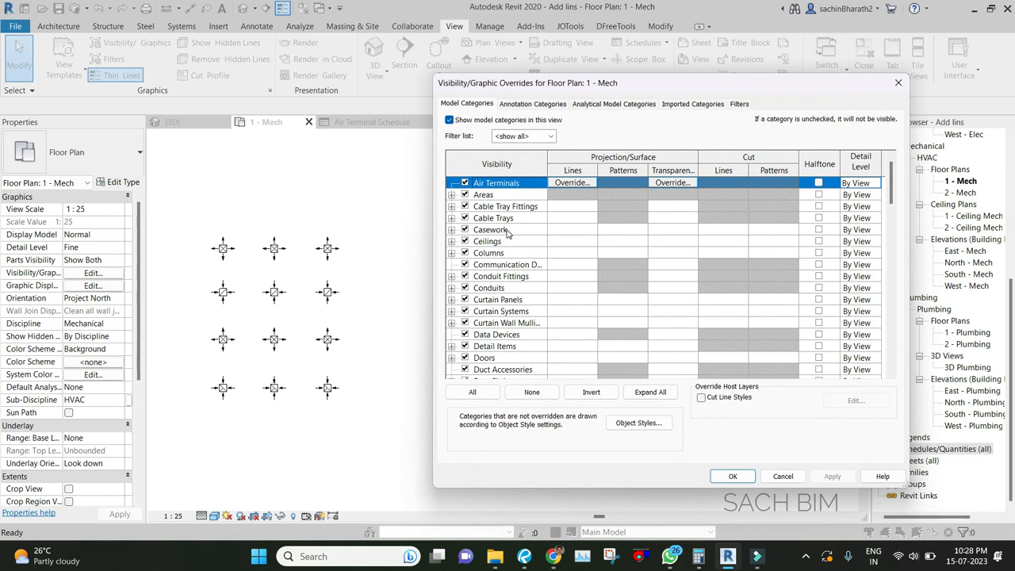
Scroll through the Model Categories list in 1 - Mech's Visibility/Graphic Overrides
scroll(down, 3)
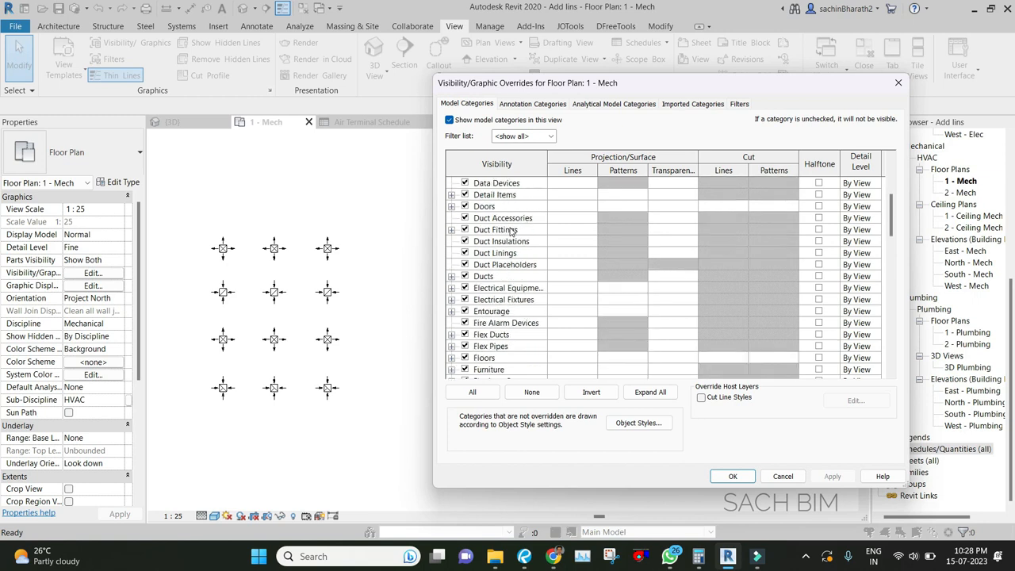
scroll(down, 3)
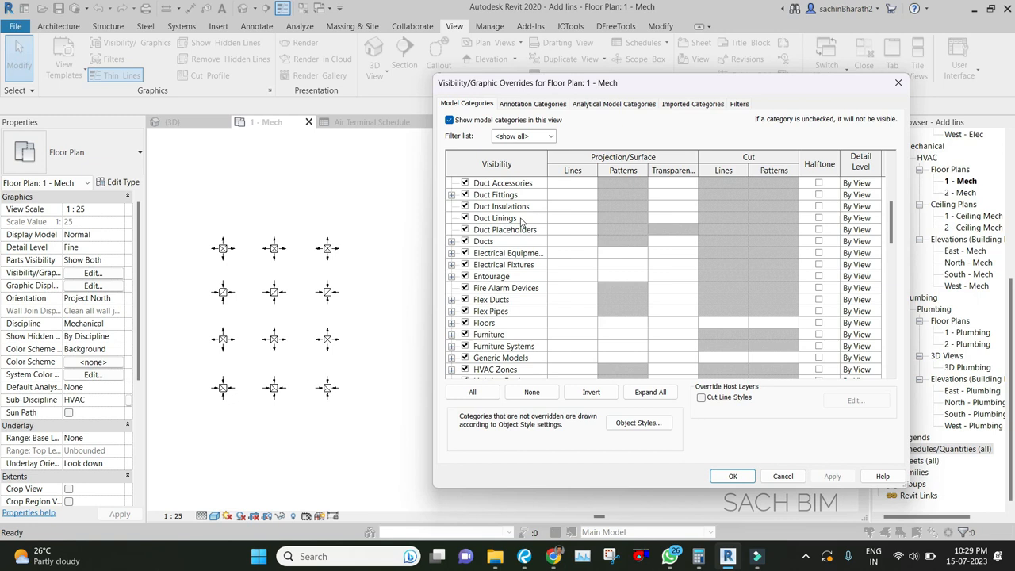
mouse_move(521, 222)
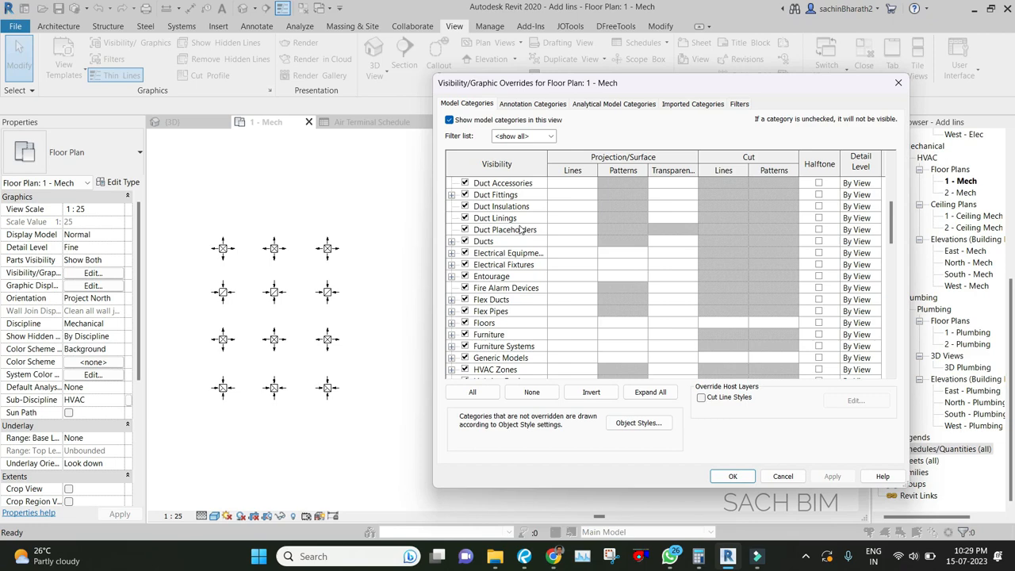
mouse_move(522, 230)
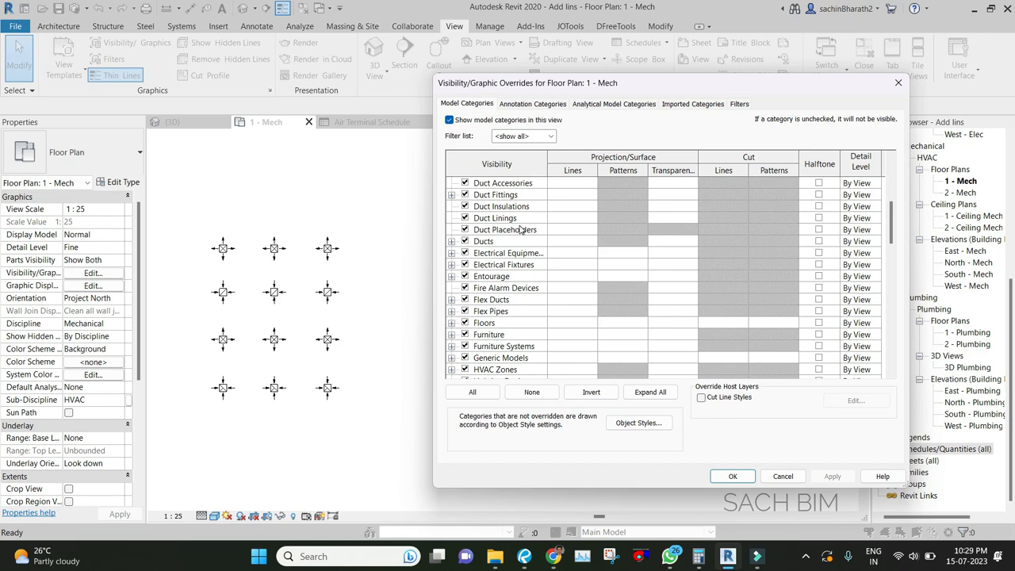
mouse_move(601, 279)
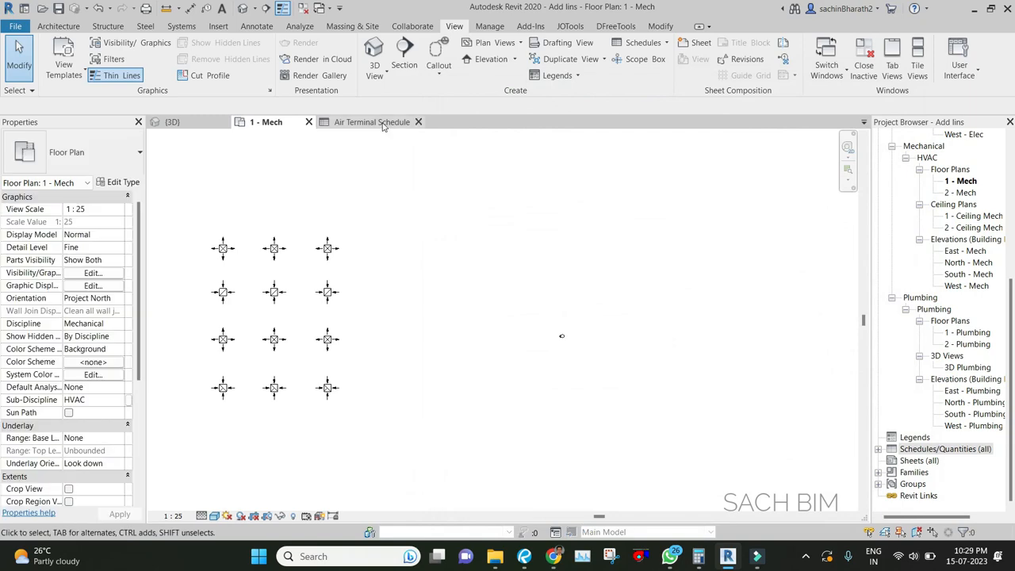
click(372, 122)
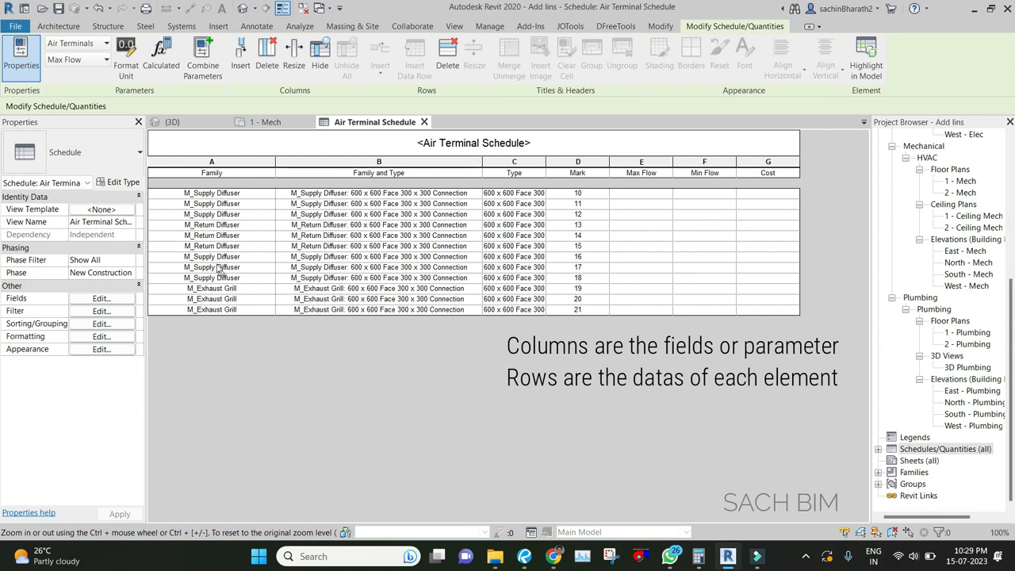
mouse_move(217, 299)
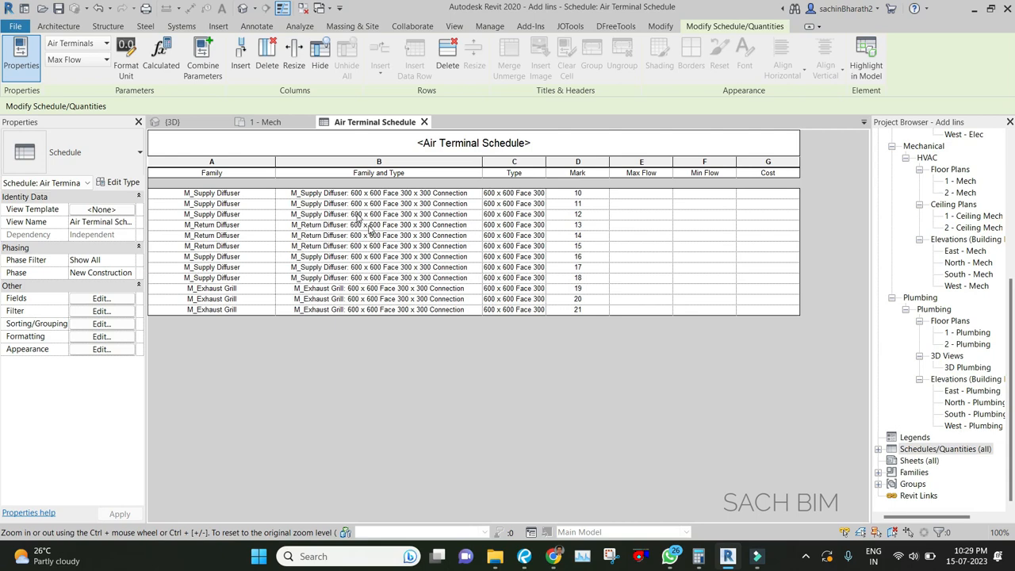
click(267, 121)
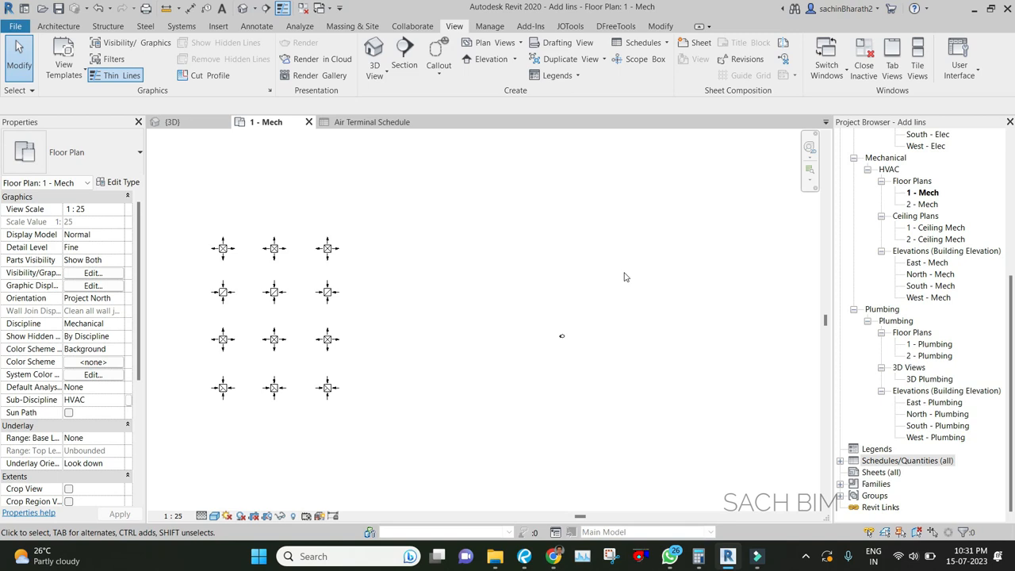
mouse_move(490, 68)
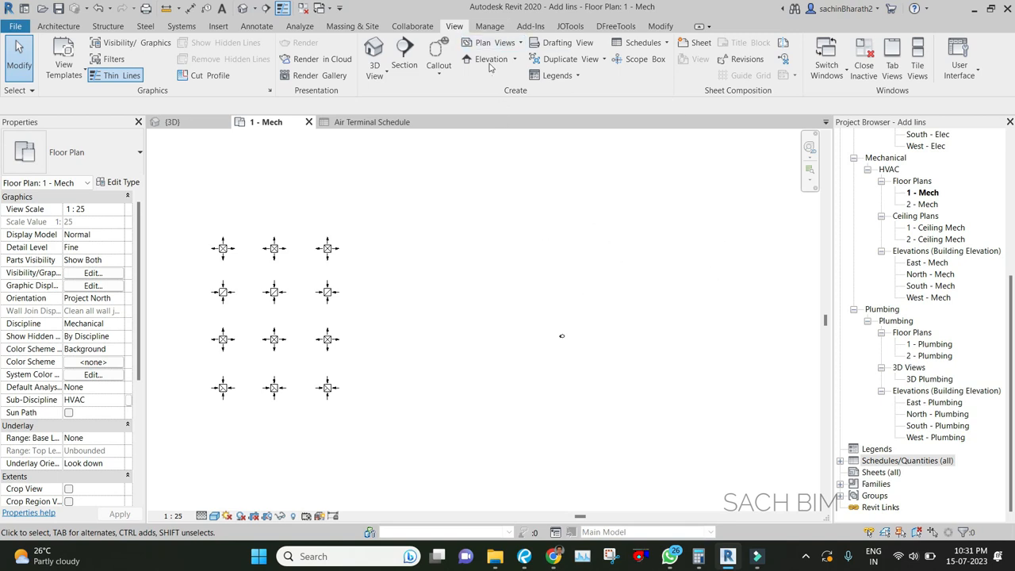
click(642, 42)
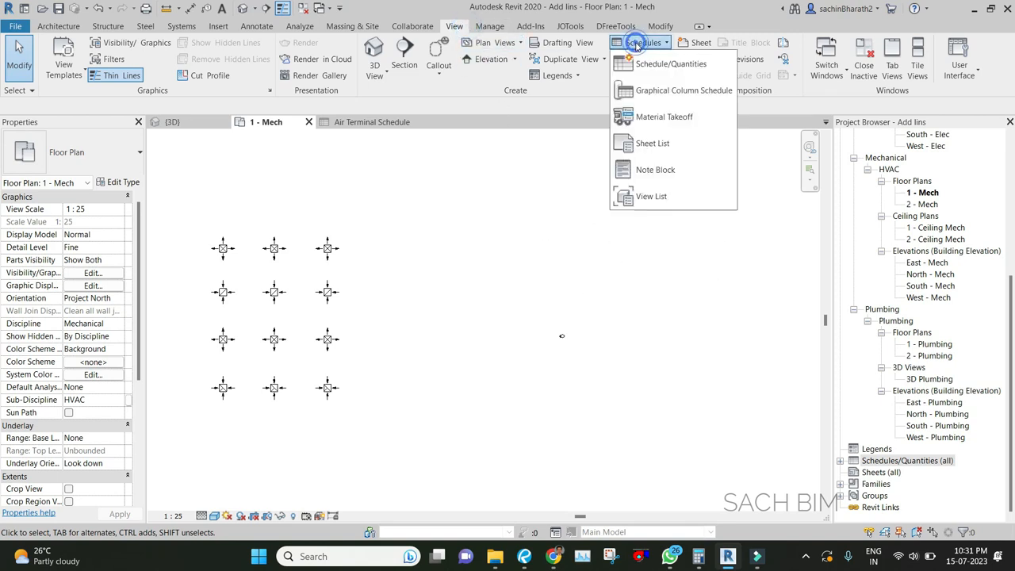
mouse_move(671, 64)
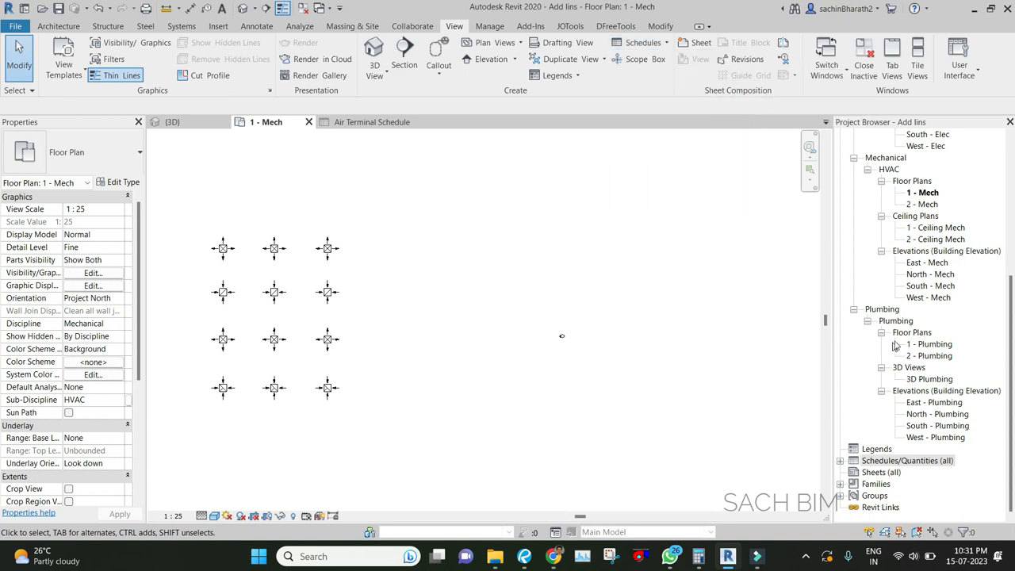
click(908, 460)
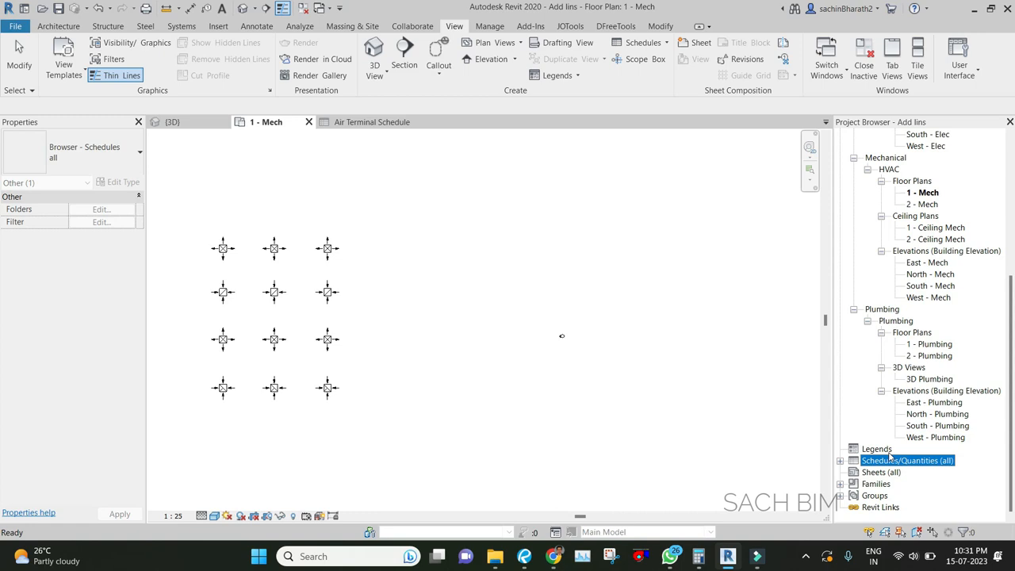
mouse_move(904, 468)
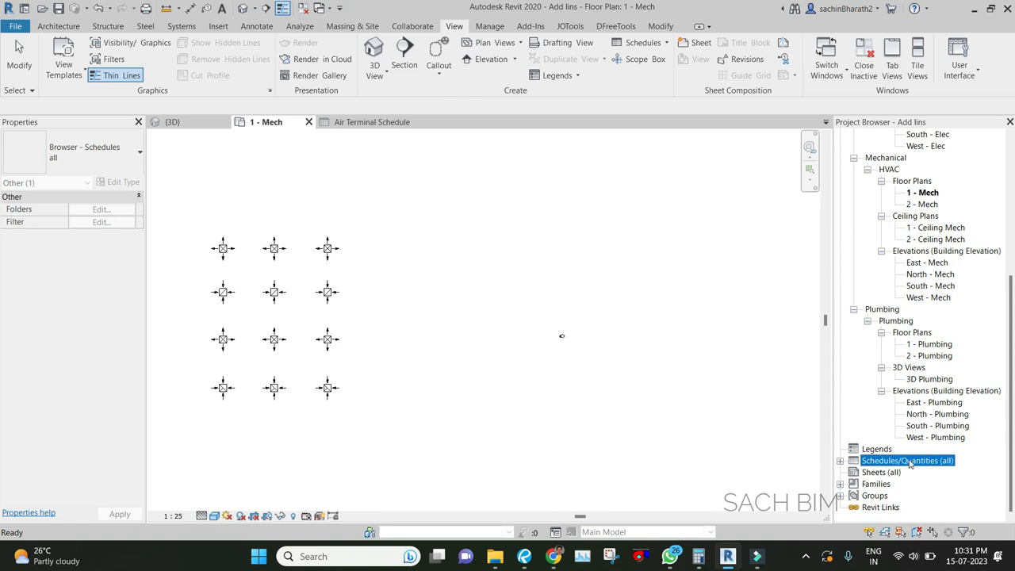
right_click(907, 460)
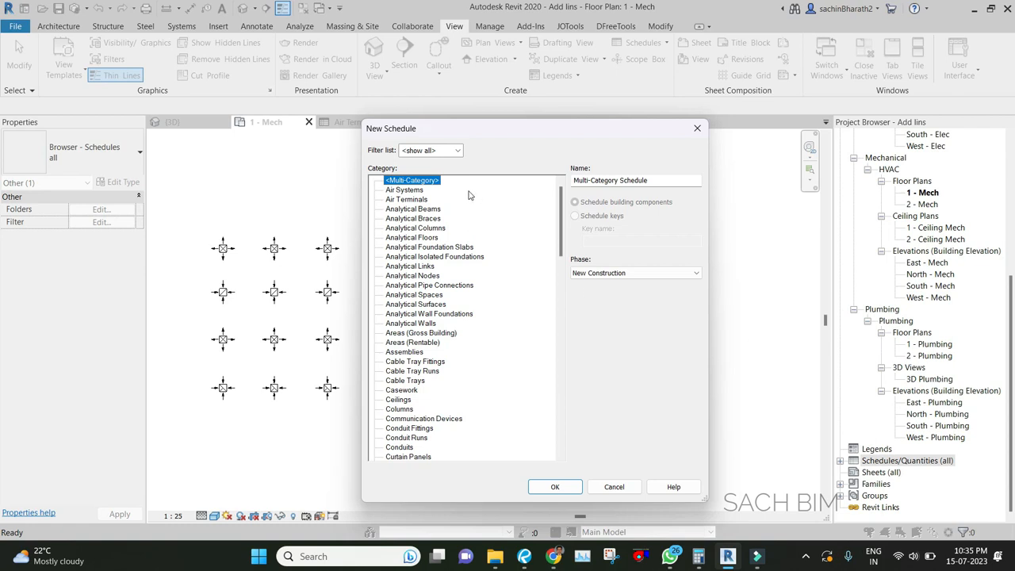
mouse_move(467, 195)
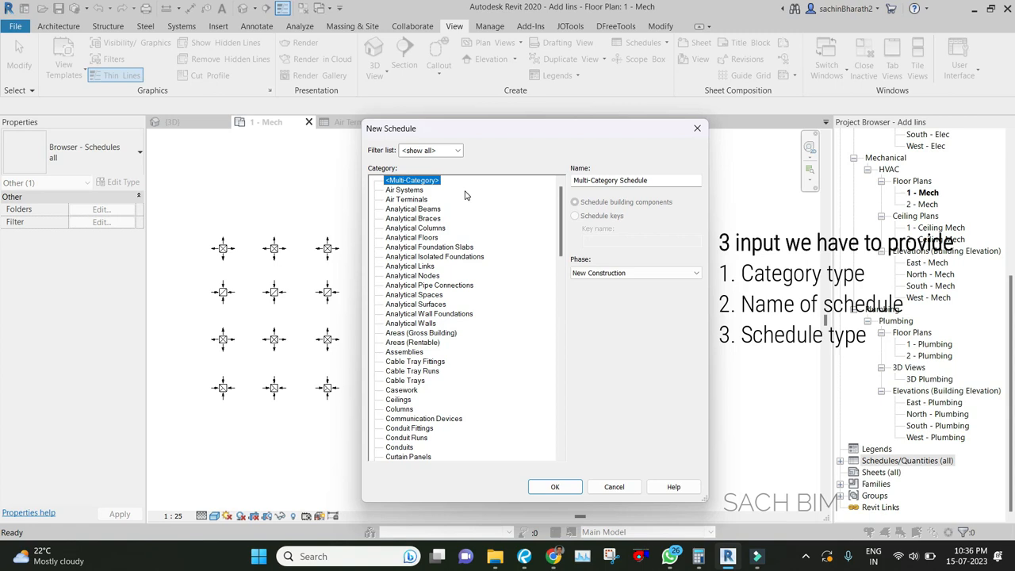
mouse_move(379, 139)
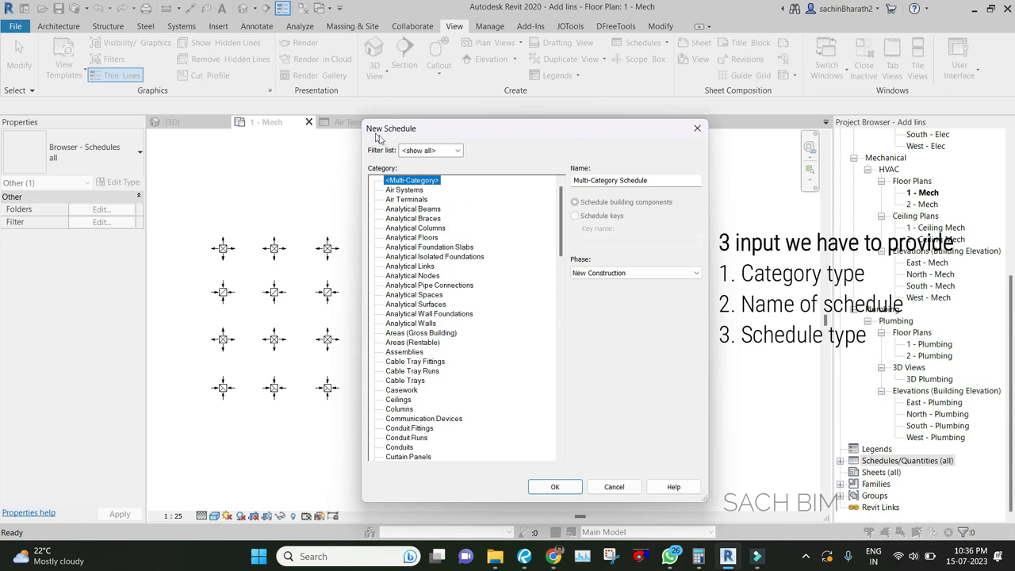
mouse_move(592, 174)
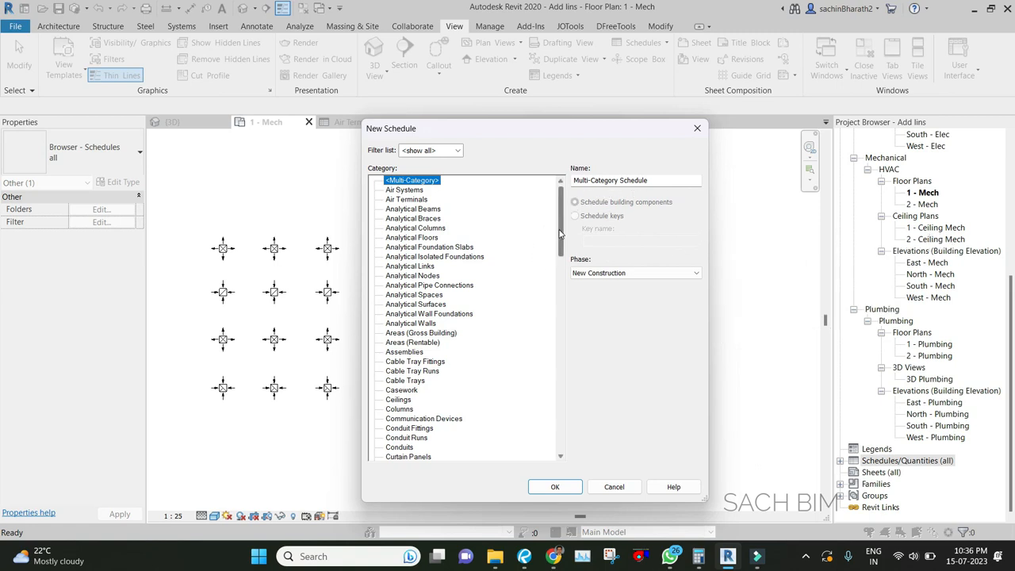
mouse_move(456, 319)
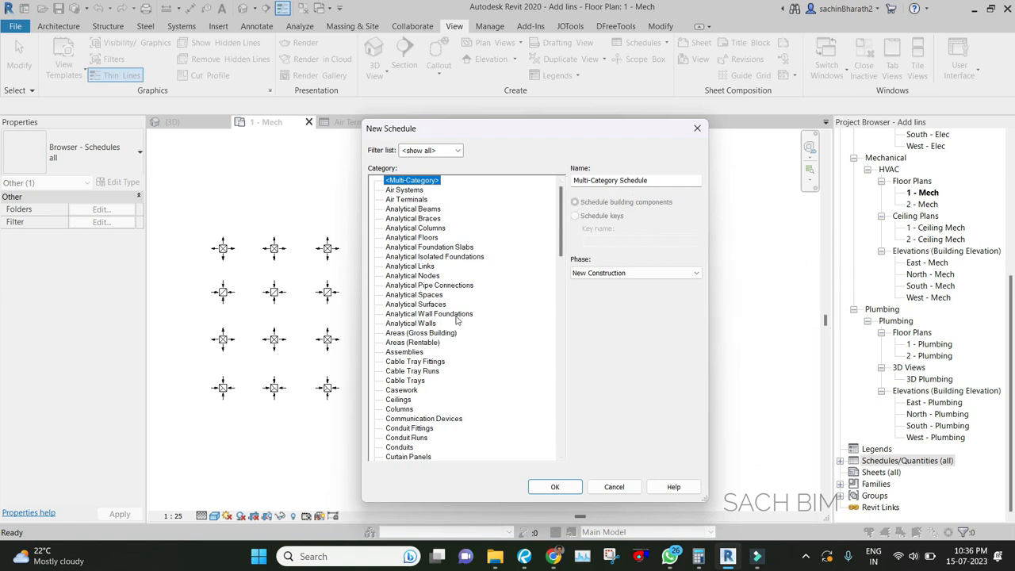
mouse_move(406, 205)
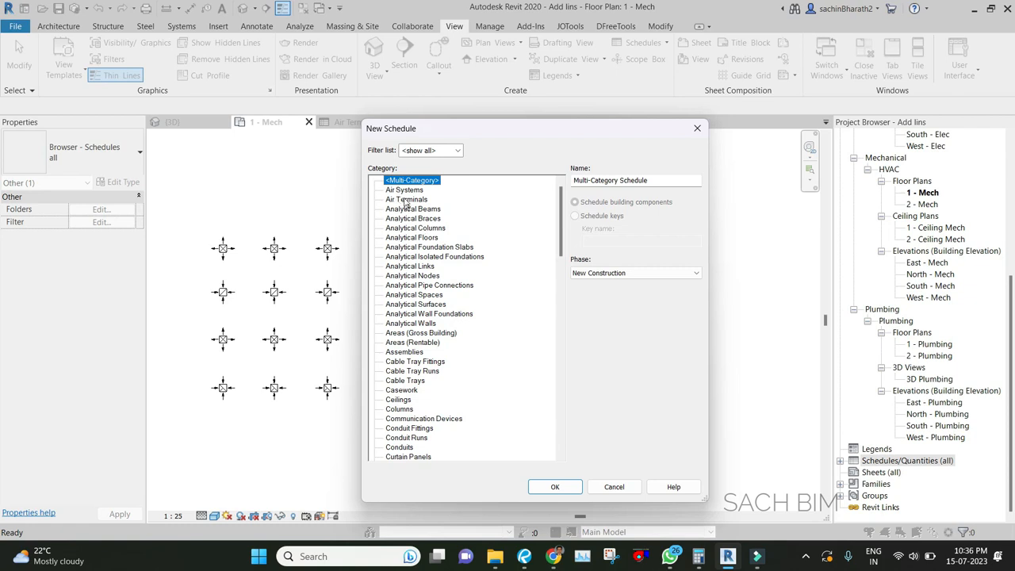
Pick Air Terminals as the schedule category after briefly trying Cable Tray Runs
scroll(down, 3)
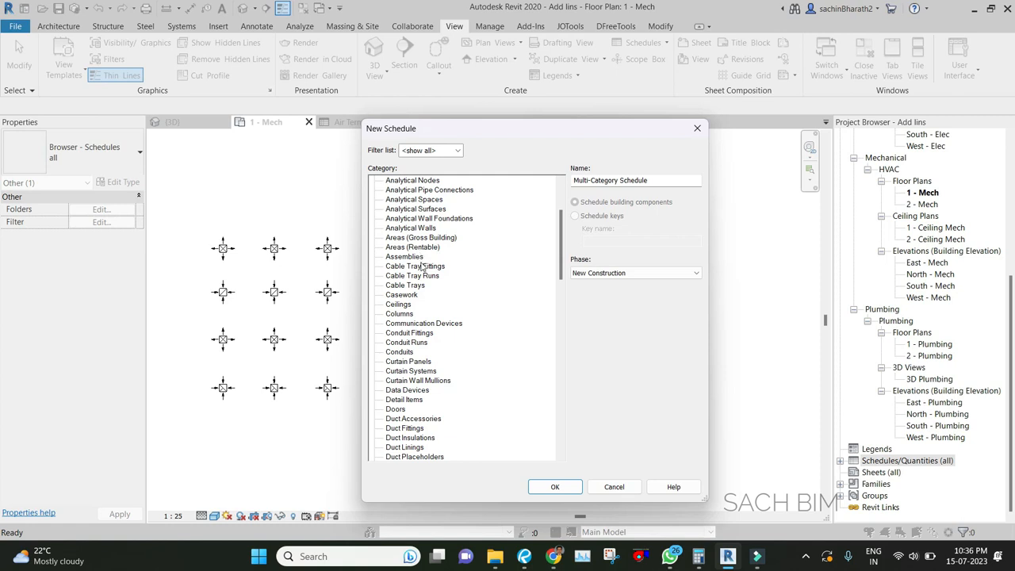
click(412, 295)
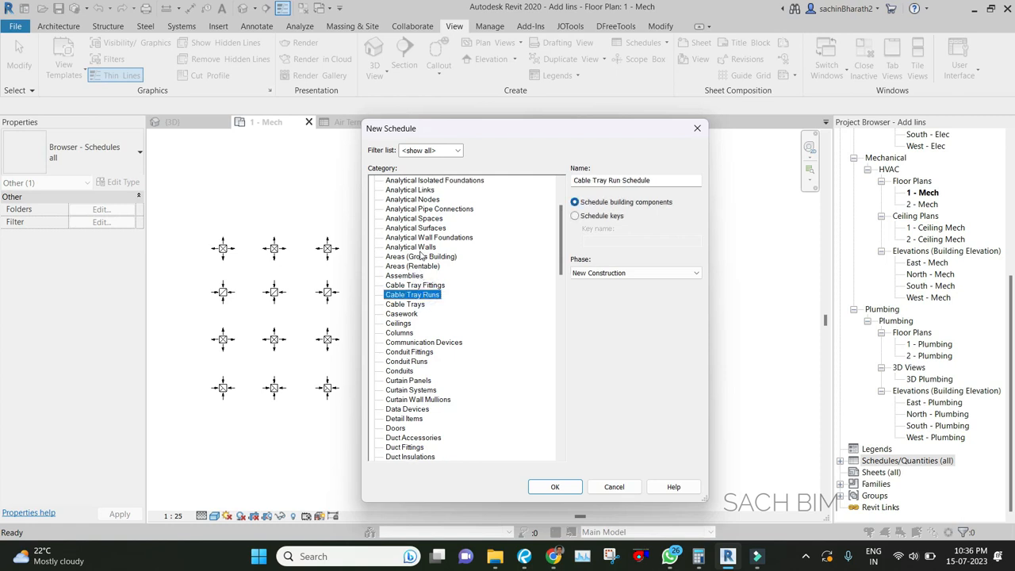
click(404, 199)
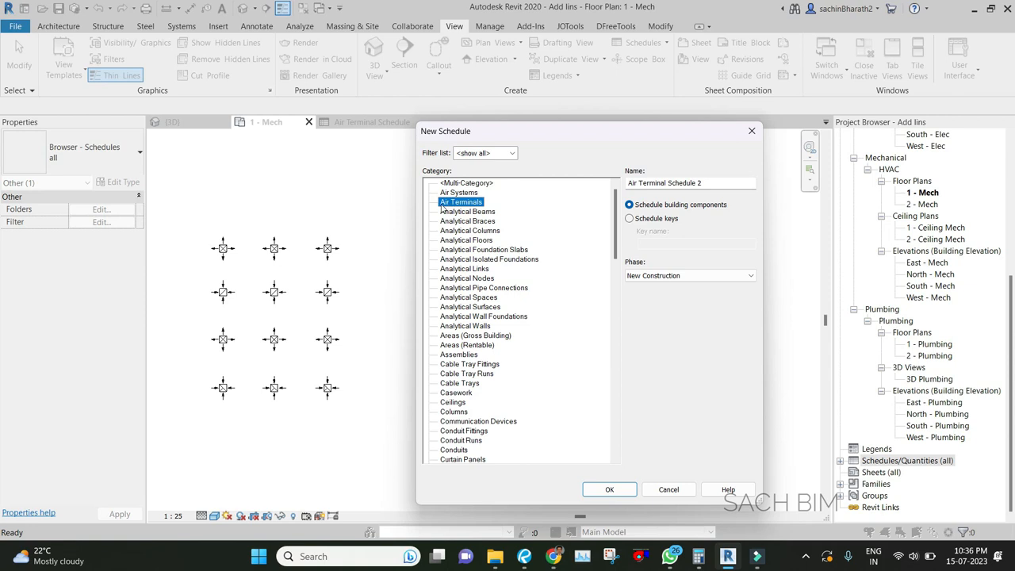
mouse_move(472, 210)
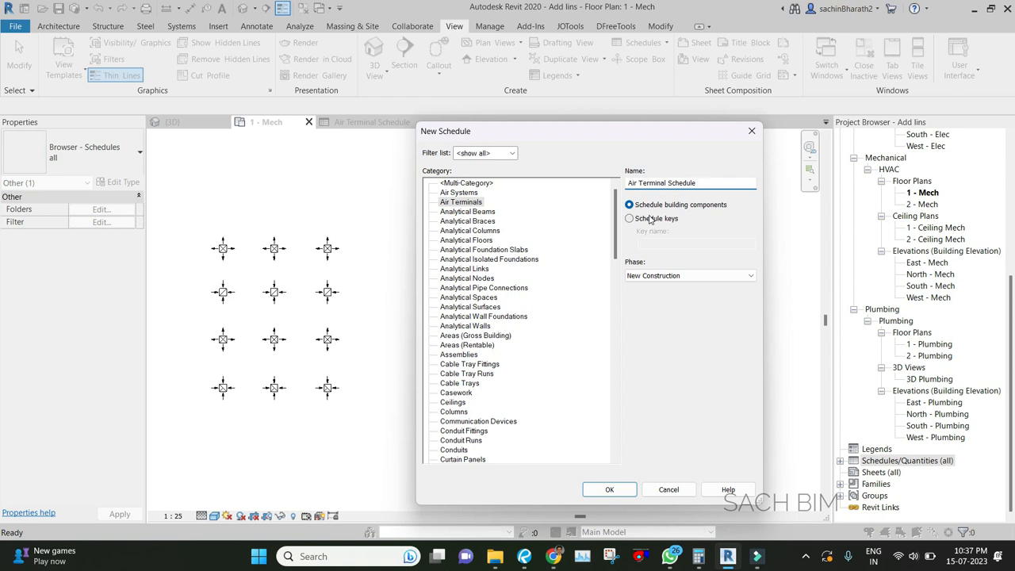
Rename the schedule 'Air Terminal Schedule' and confirm to open Schedule Properties
click(690, 183)
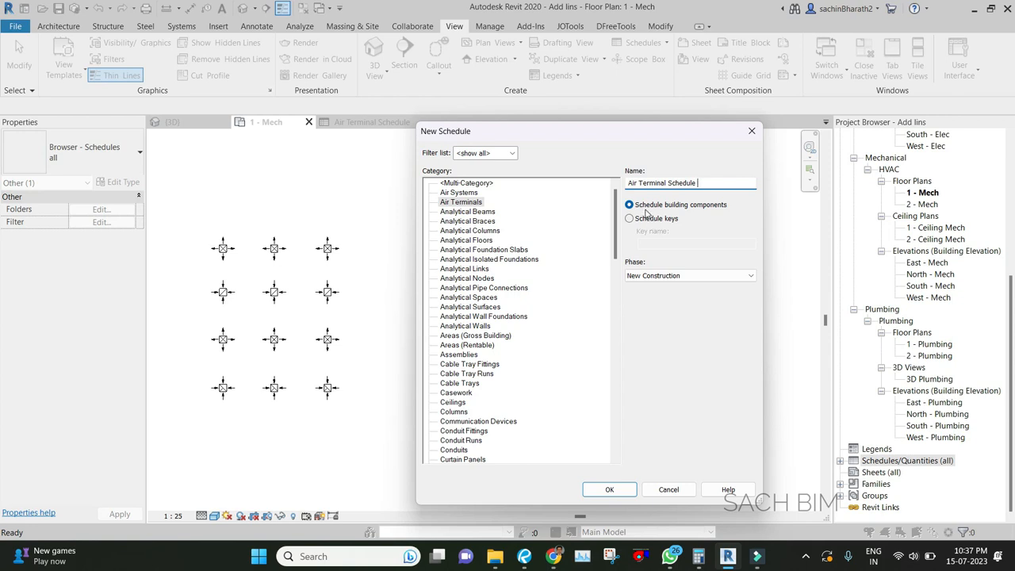
mouse_move(682, 222)
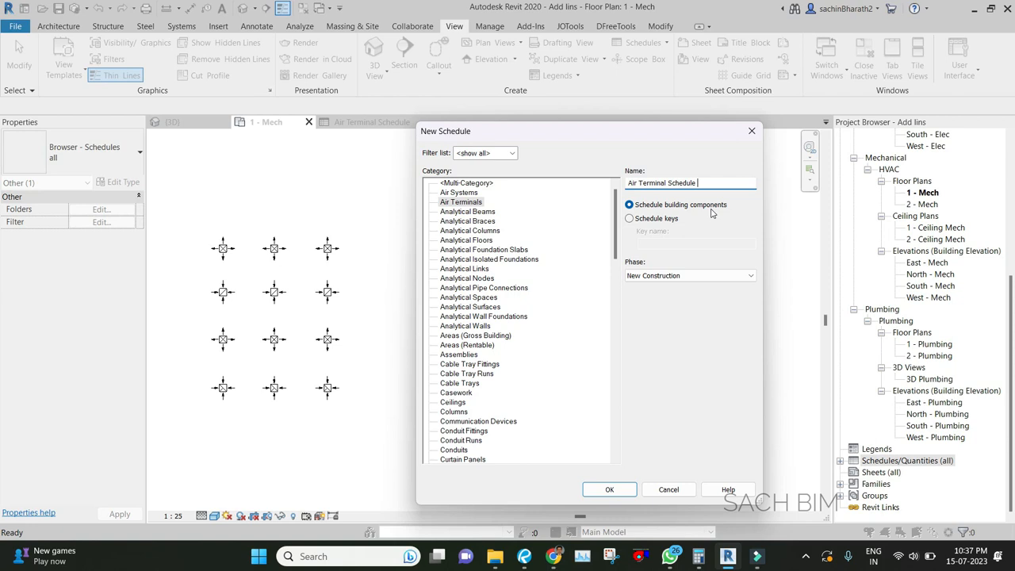
mouse_move(667, 211)
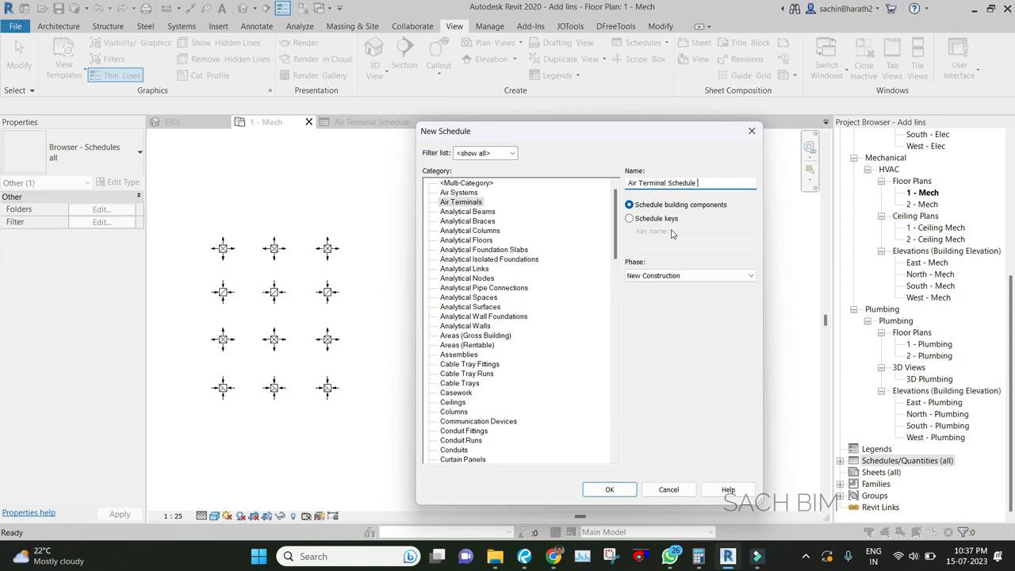
mouse_move(673, 234)
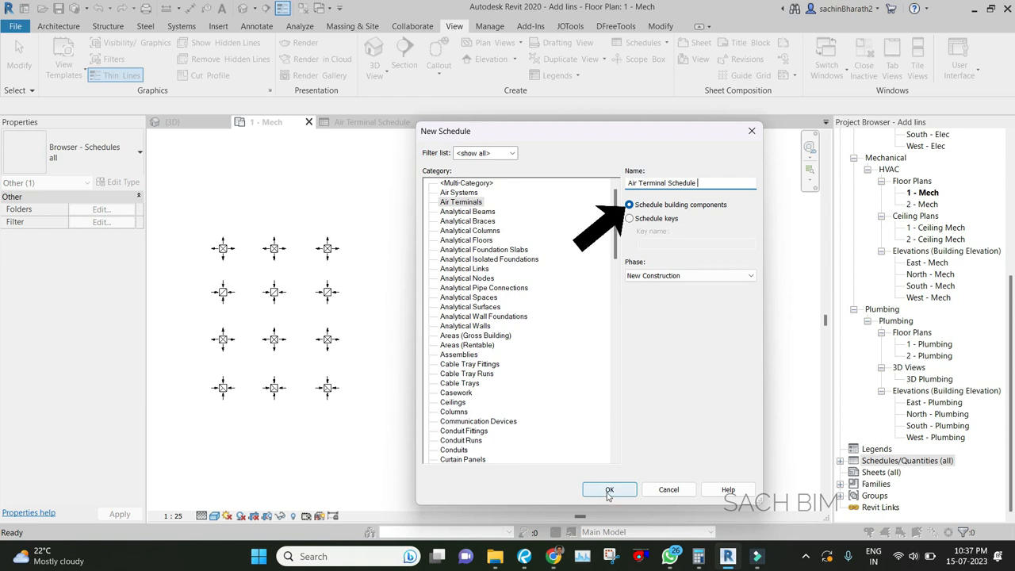
click(609, 489)
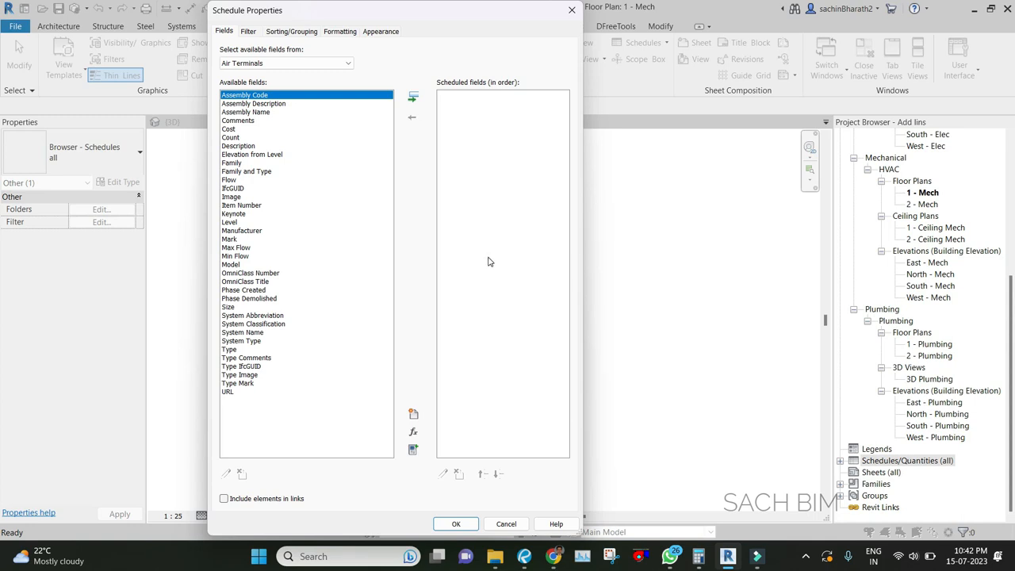
mouse_move(545, 486)
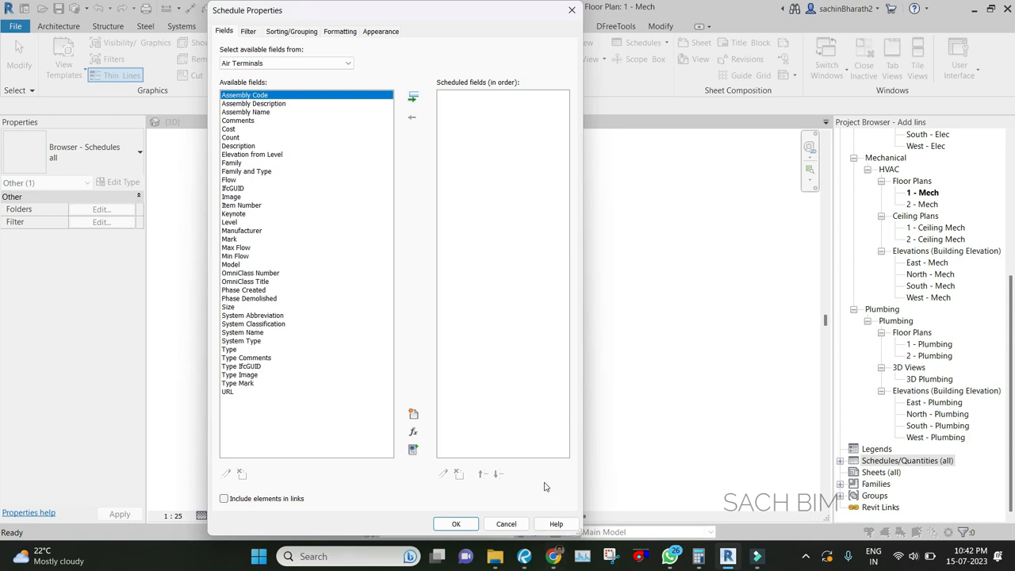
mouse_move(93, 9)
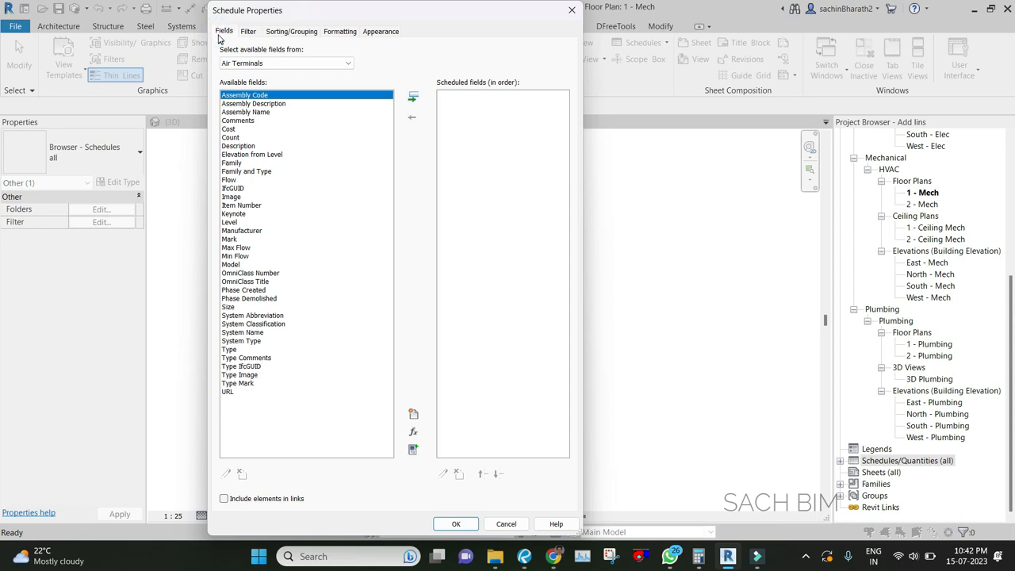
Step through the Filter, Formatting and Appearance tabs of Schedule Properties
click(248, 31)
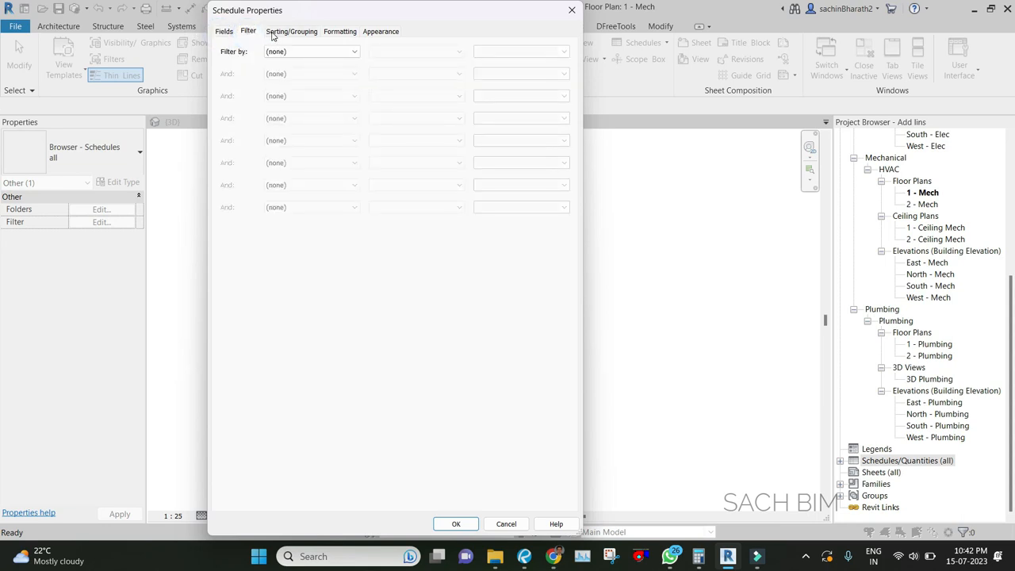
click(340, 31)
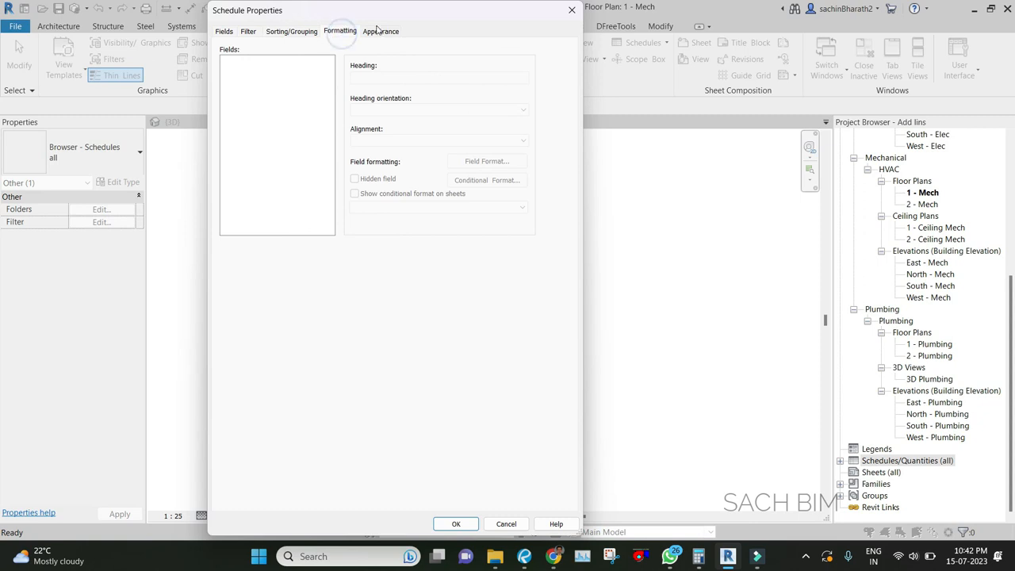
click(380, 31)
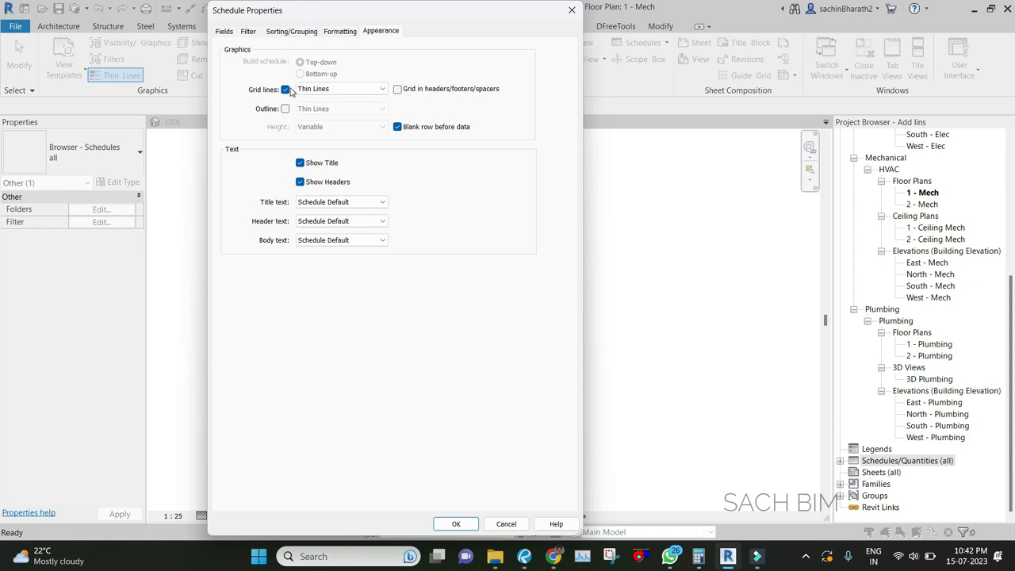
mouse_move(286, 104)
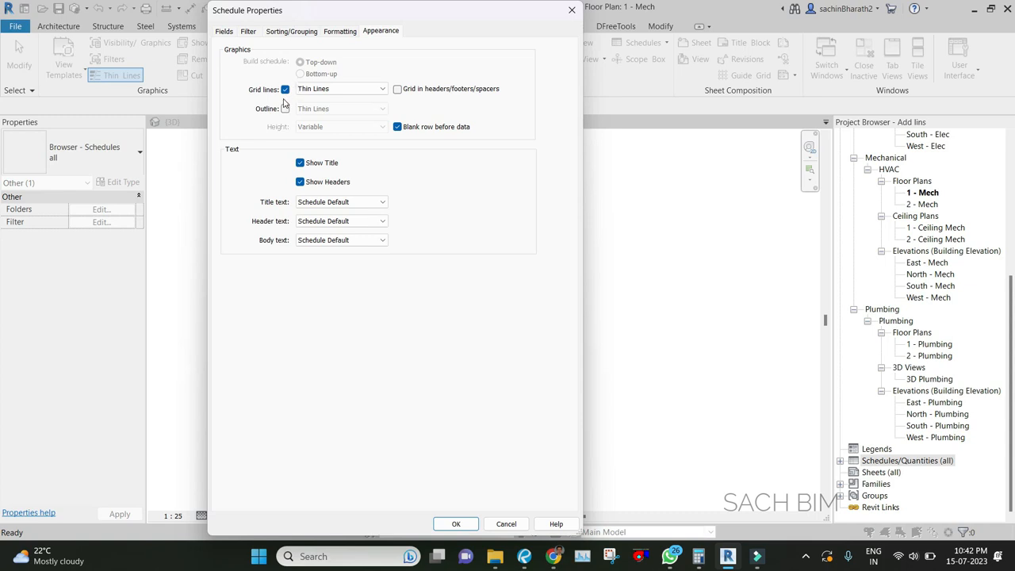
click(284, 108)
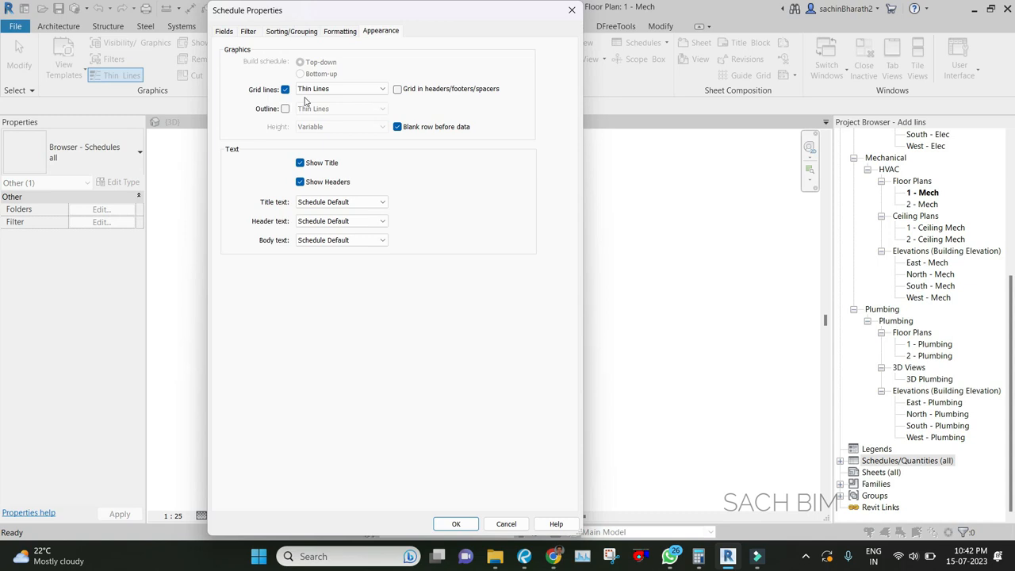